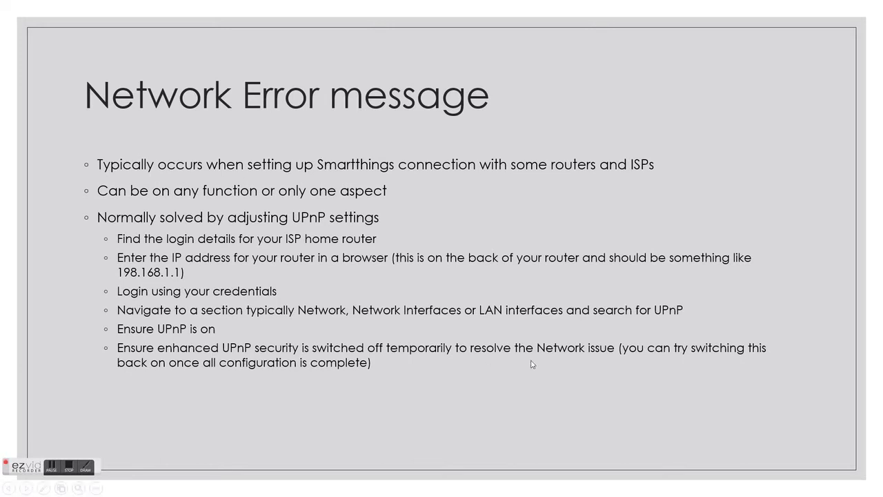
mouse_move(544, 397)
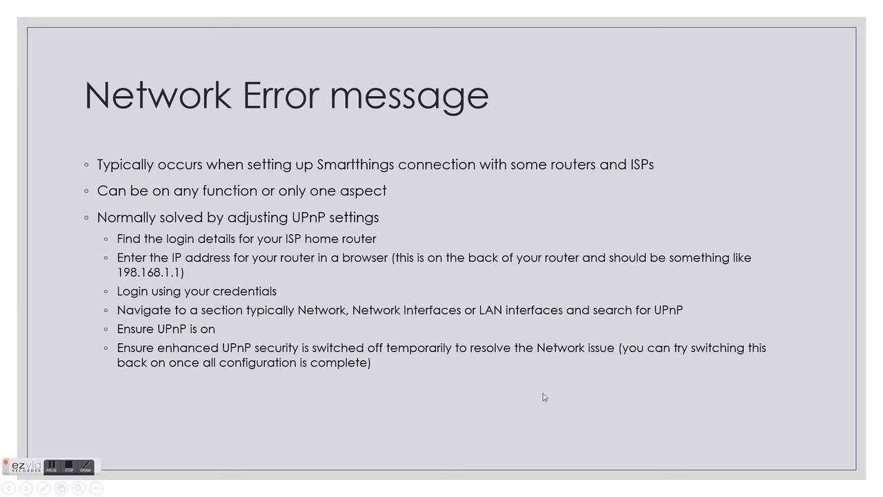
mouse_move(545, 398)
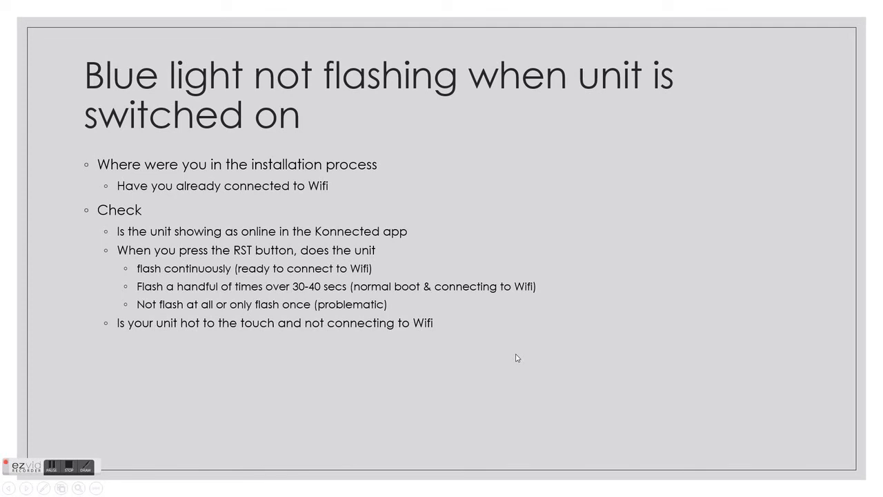
mouse_move(541, 369)
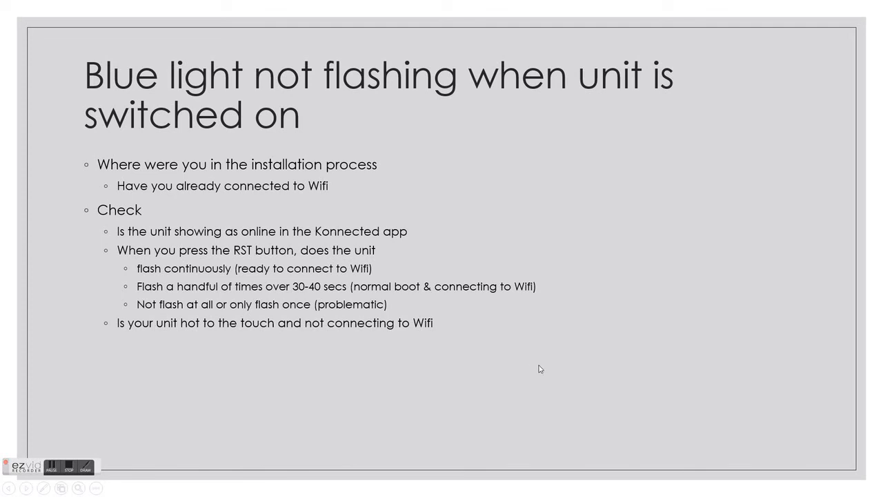